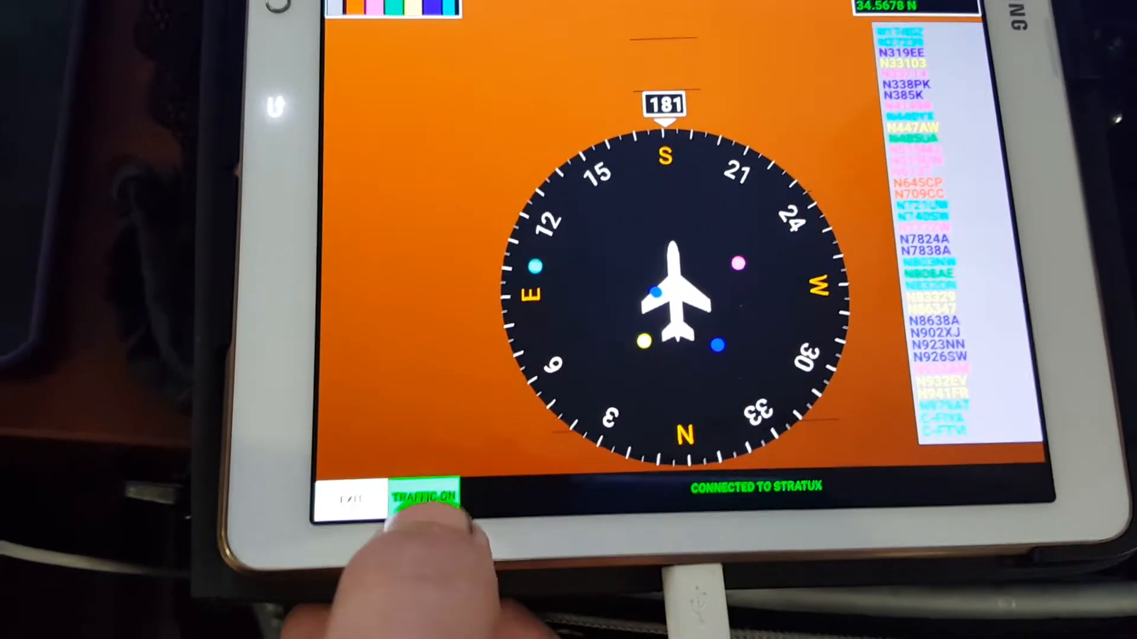
Step: Switch traffic on so nearby aircraft appear on the compass
left_click(422, 496)
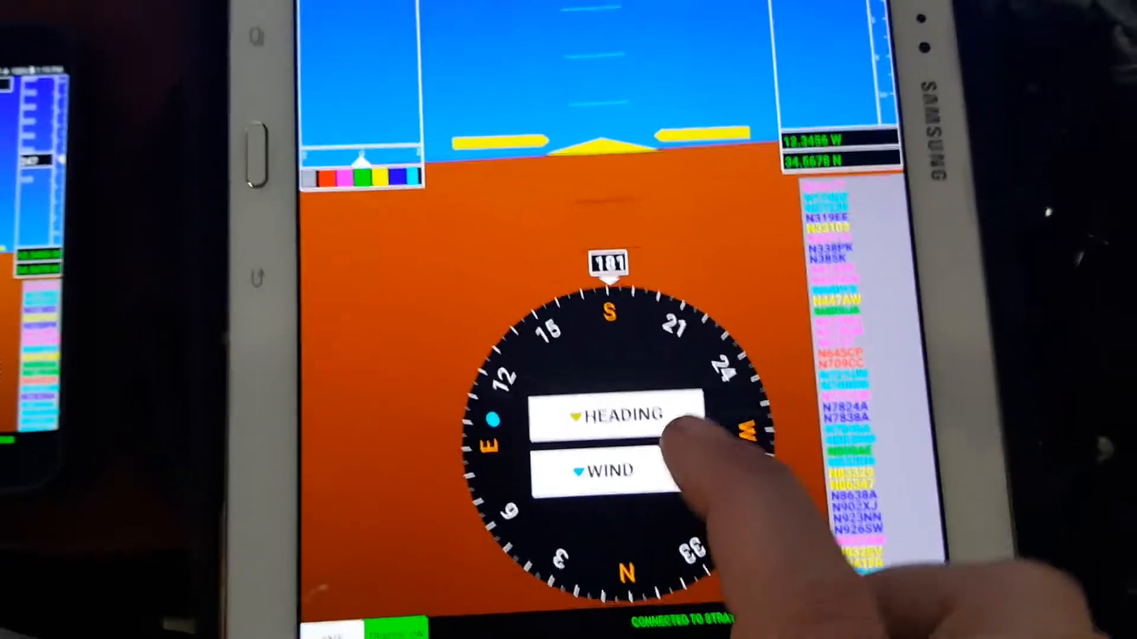
Step: Place a heading bug on the compass, then bring up numeric entry for its value
left_click(611, 415)
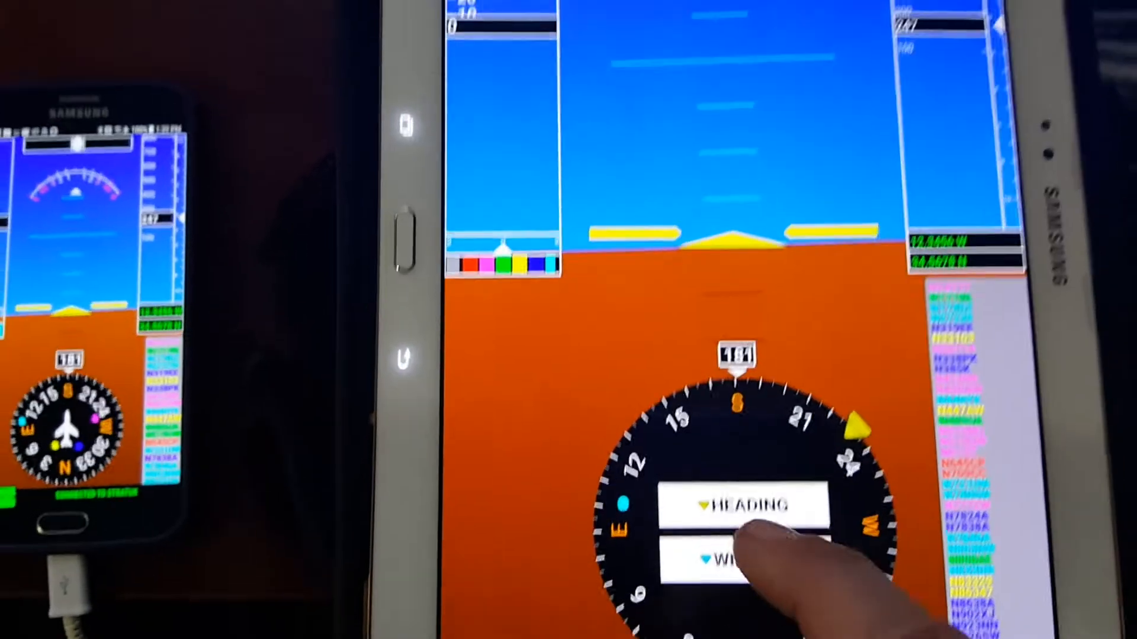
left_click(747, 505)
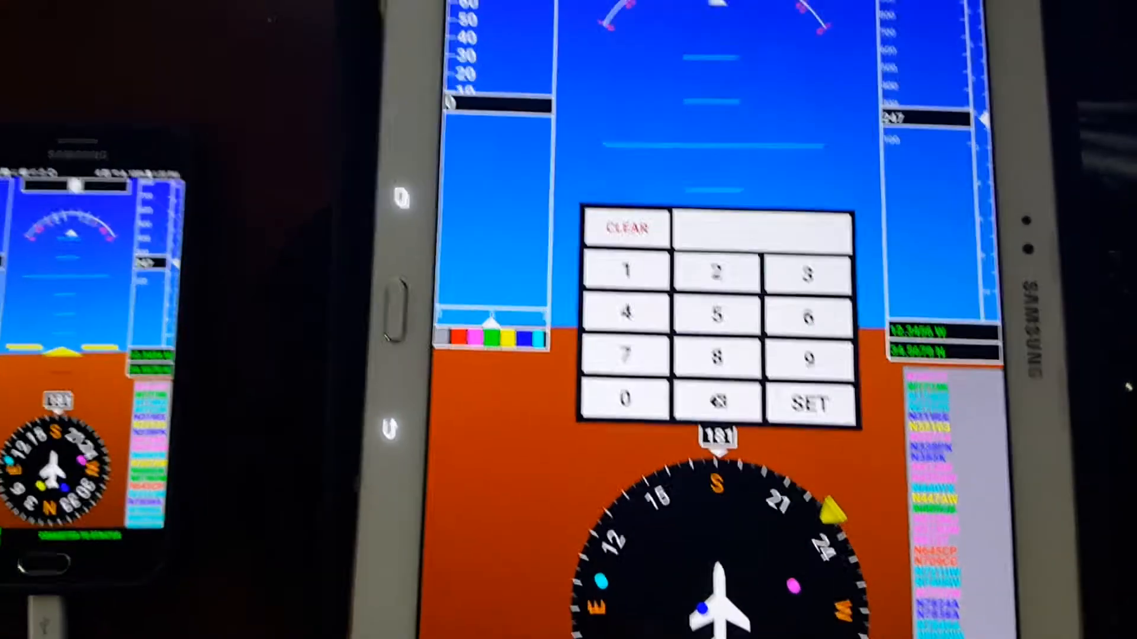